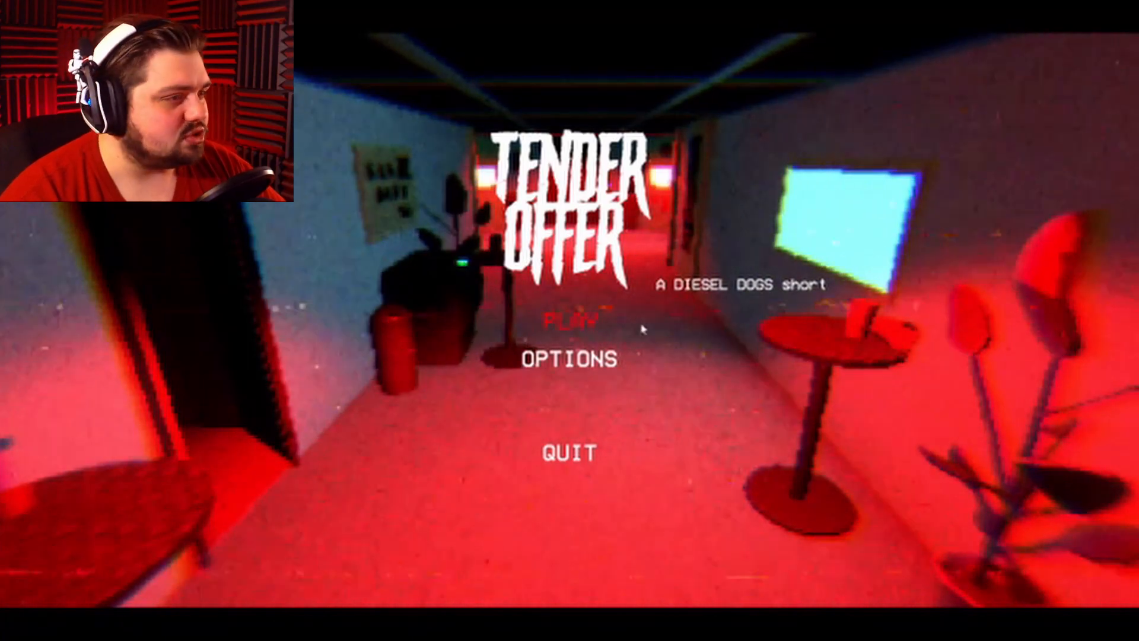
pyautogui.click(574, 321)
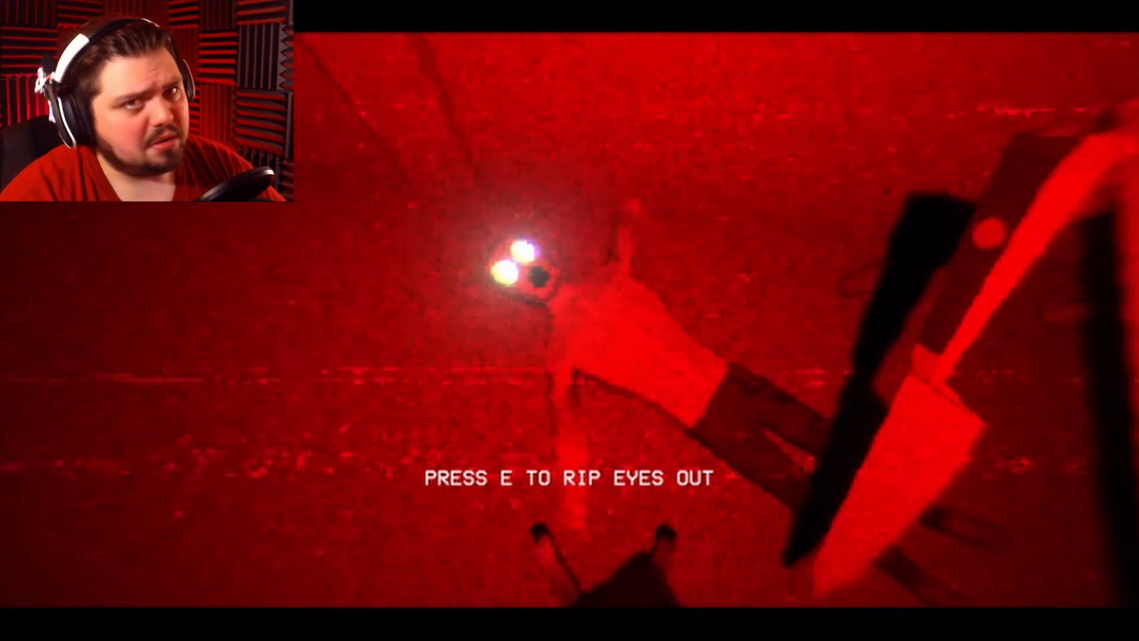
pyautogui.press('e')
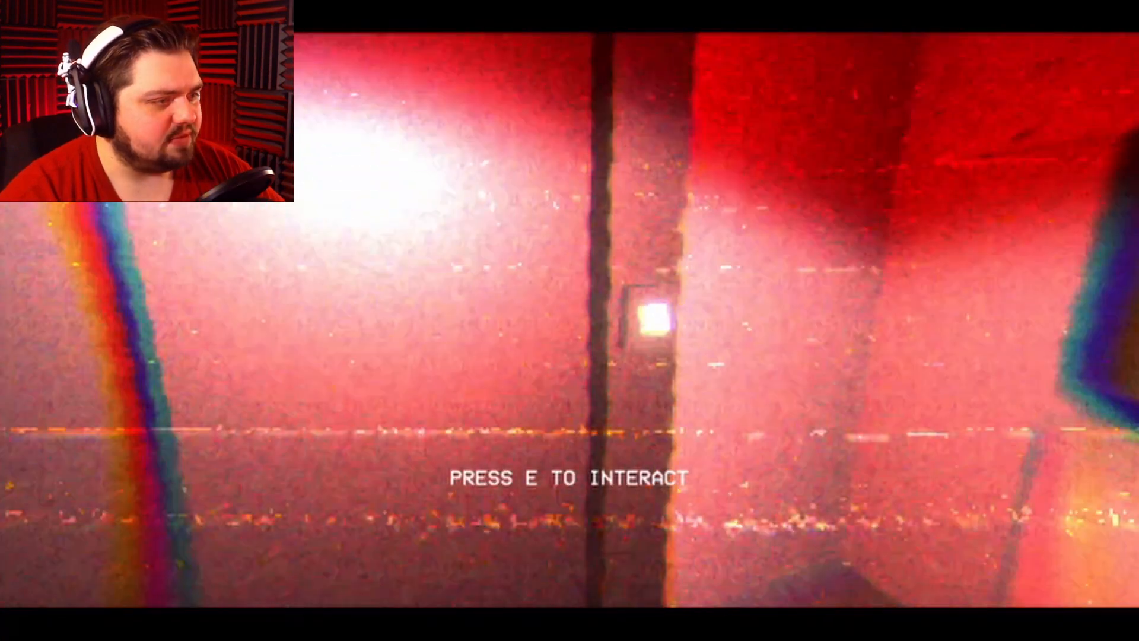
pyautogui.press('e')
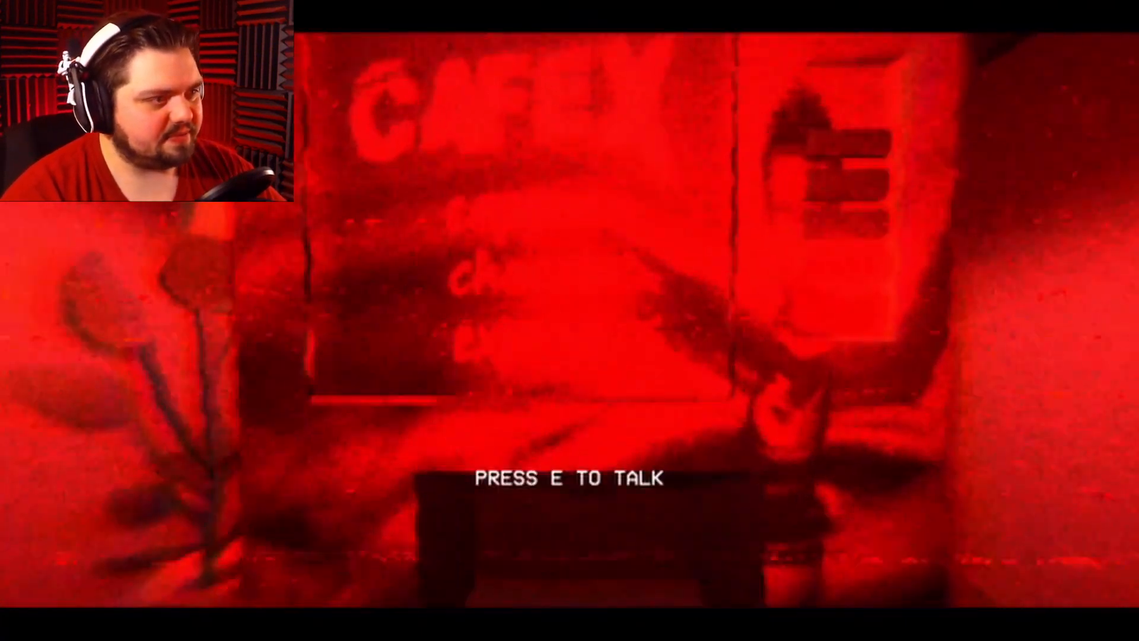
pyautogui.press('e')
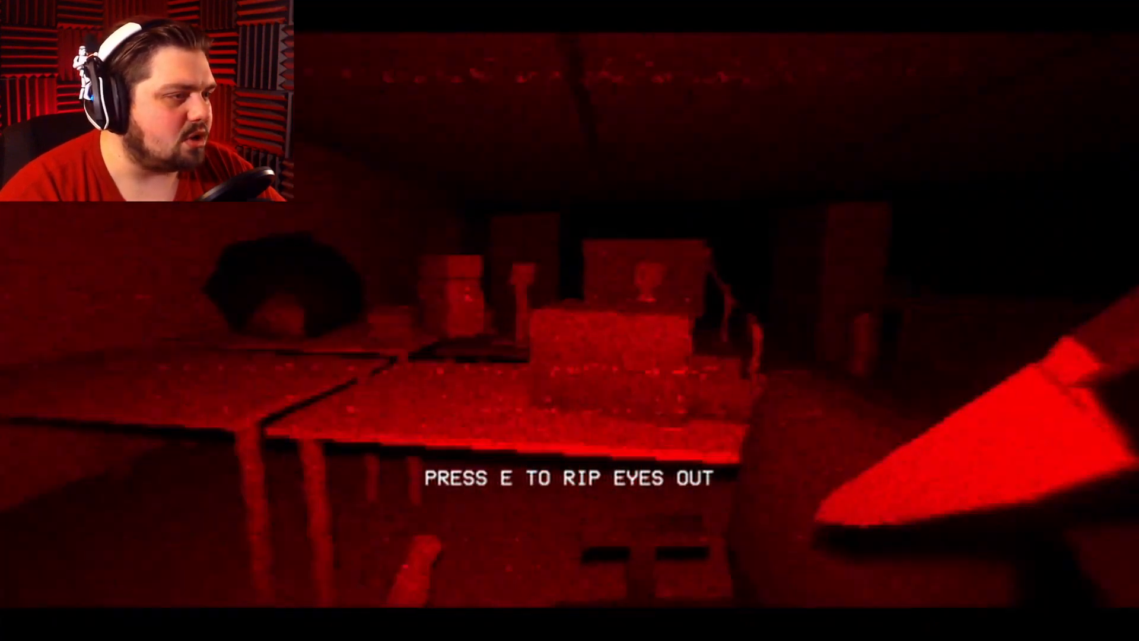
pyautogui.press('e')
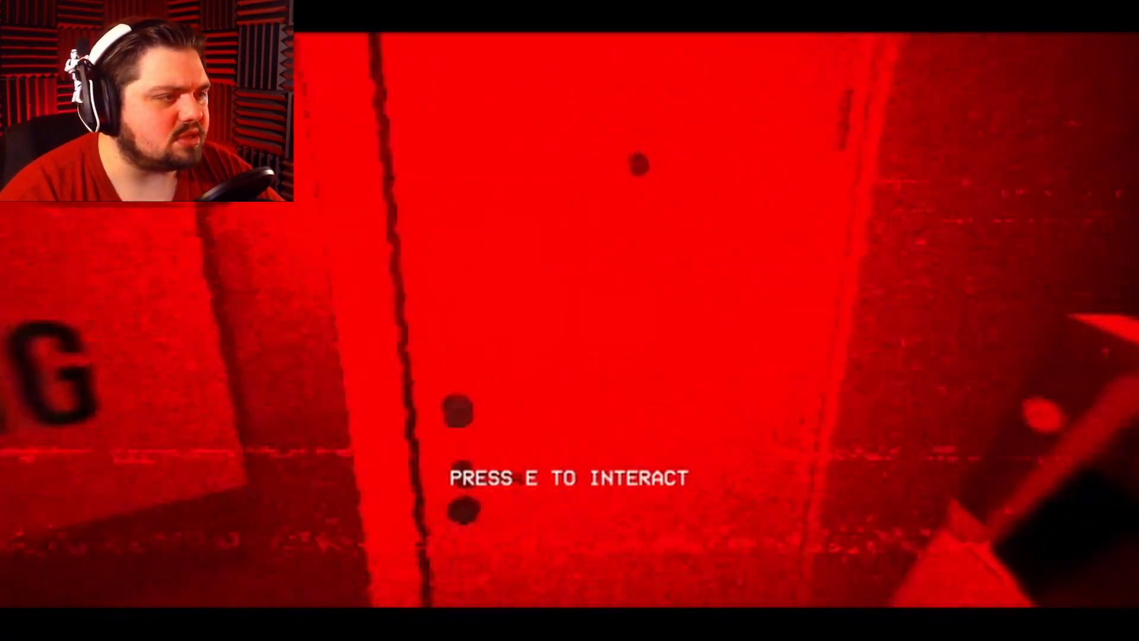
pyautogui.press('e')
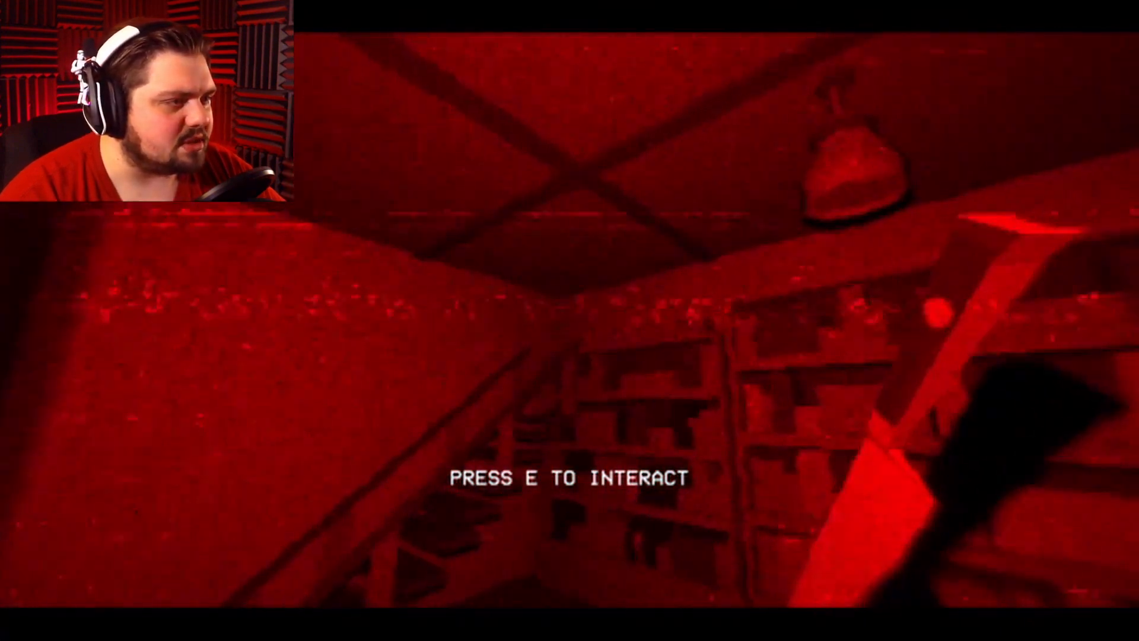
pyautogui.press('e')
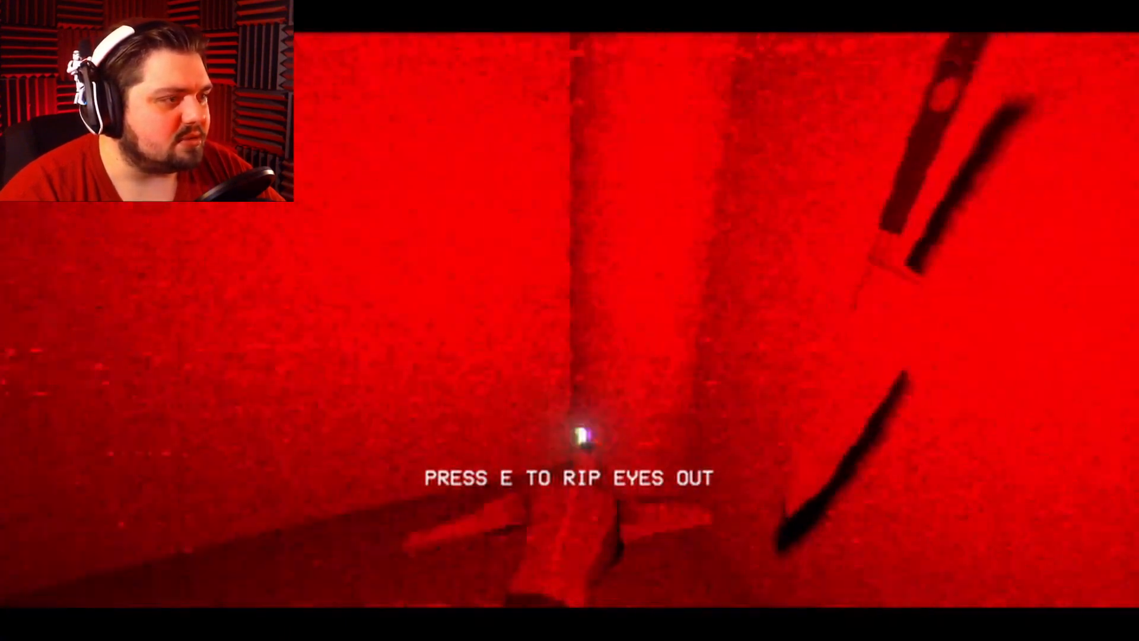
pyautogui.press('e')
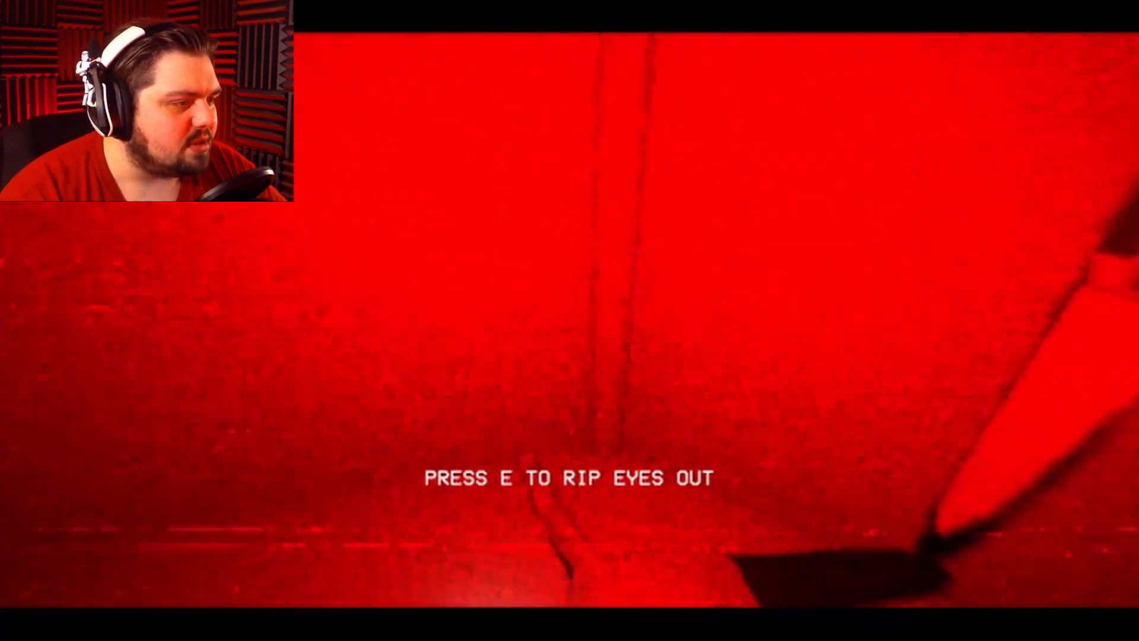
pyautogui.press('e')
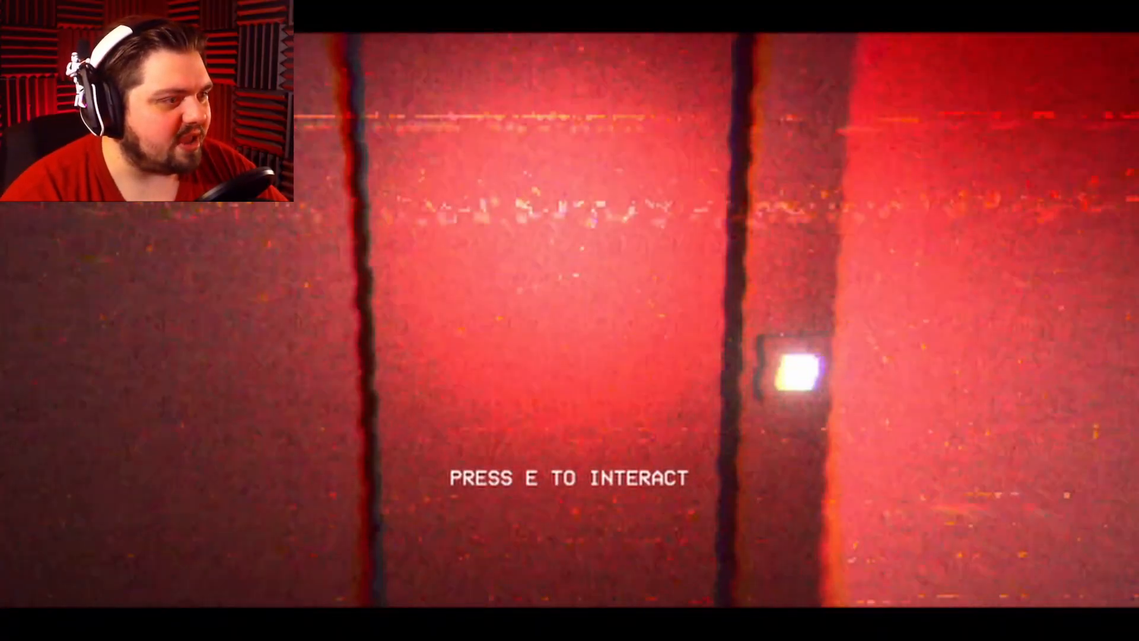
pyautogui.press('e')
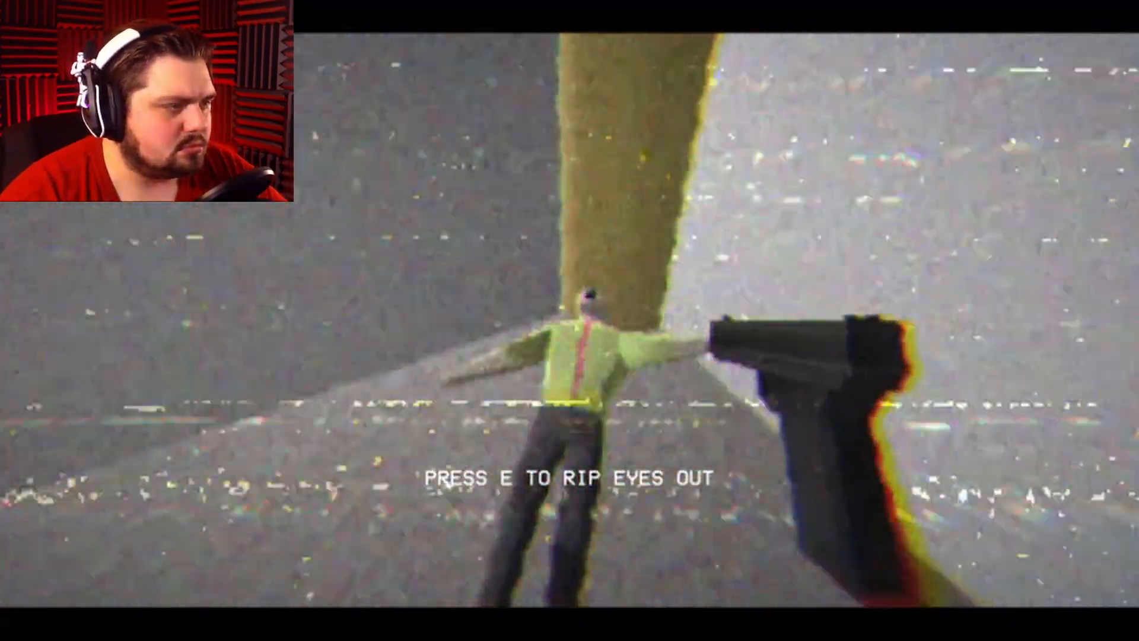
pyautogui.press('e')
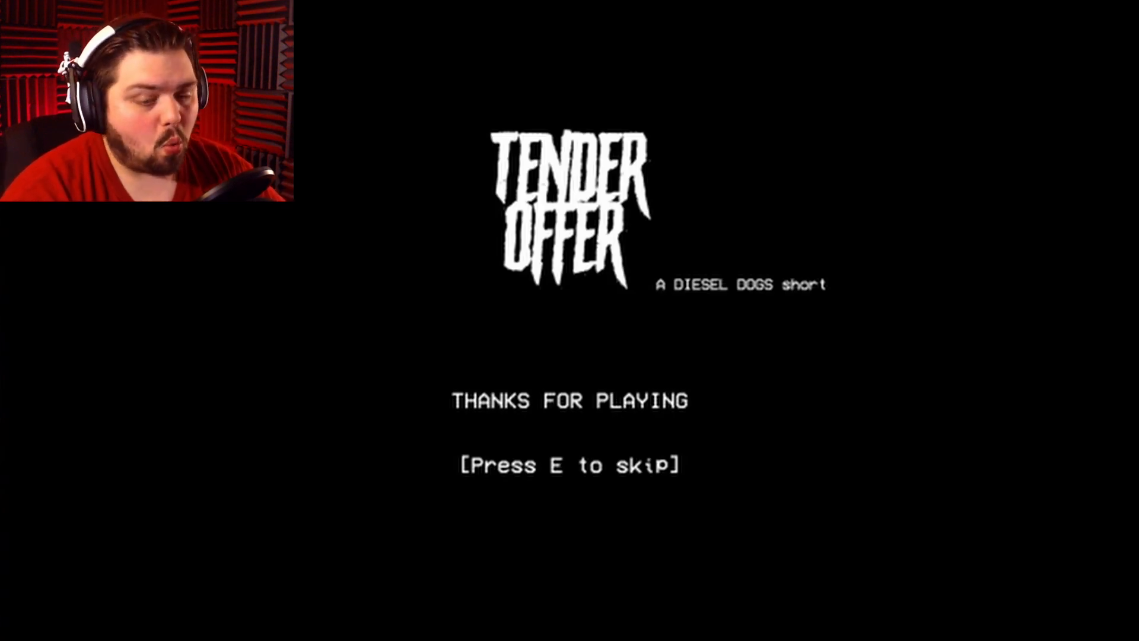
pyautogui.press('e')
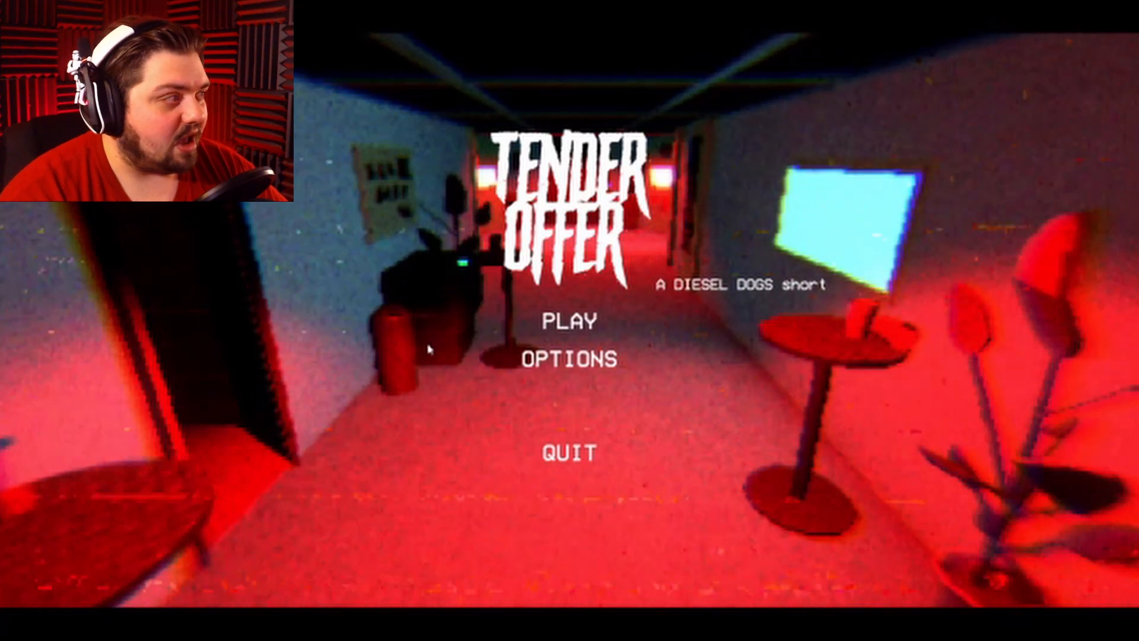